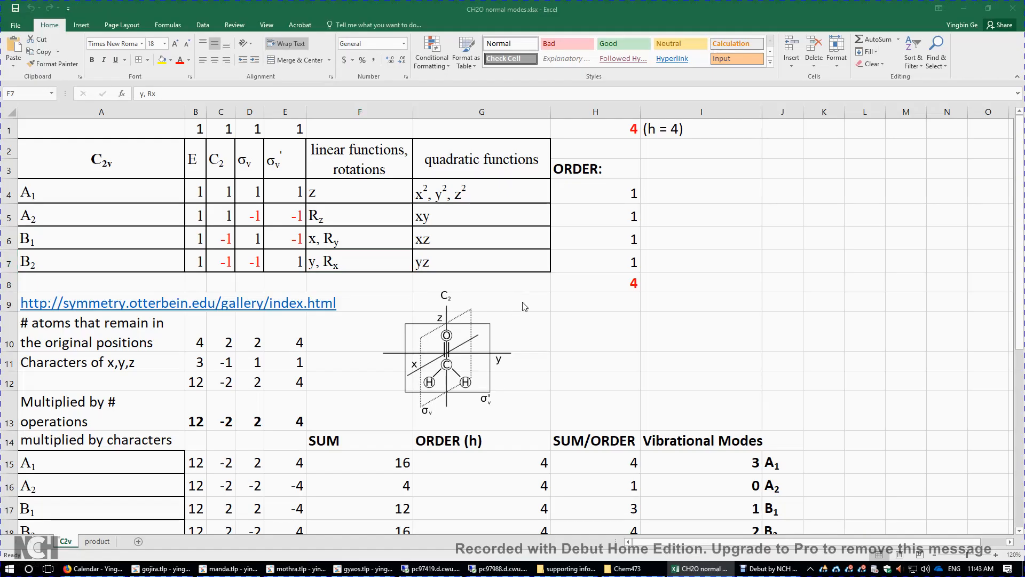
mouse_move(425, 383)
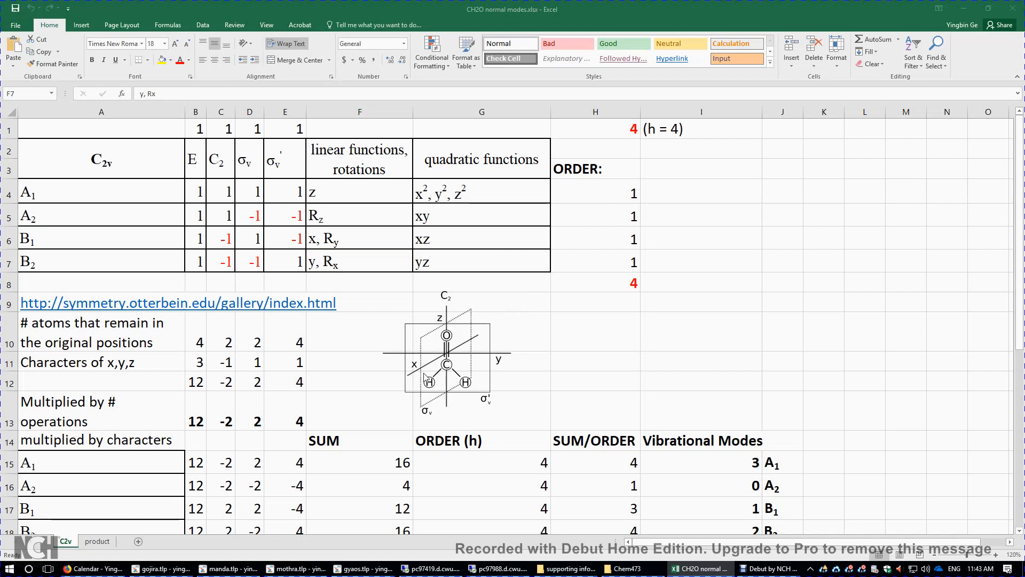
mouse_move(456, 395)
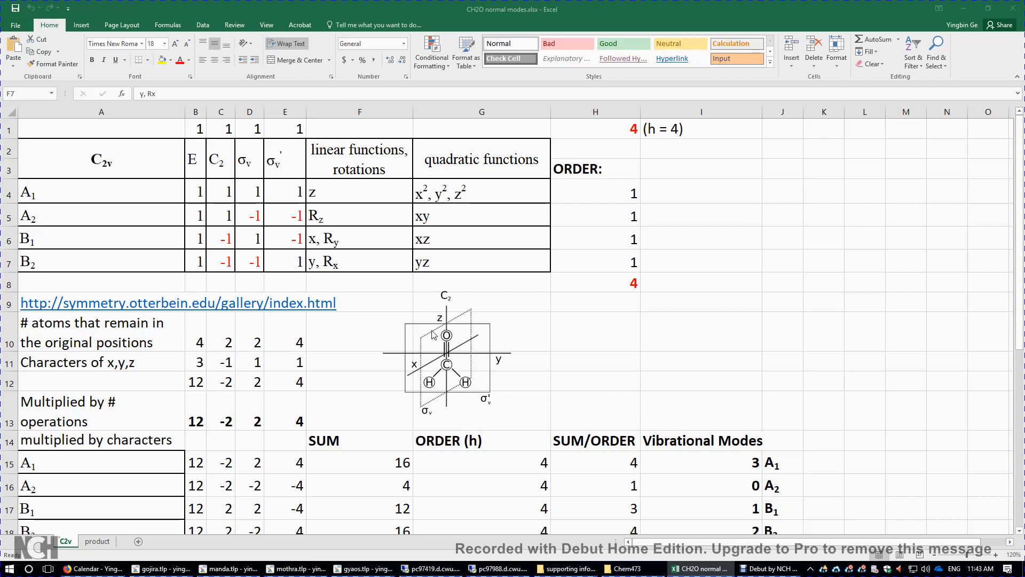
mouse_move(463, 342)
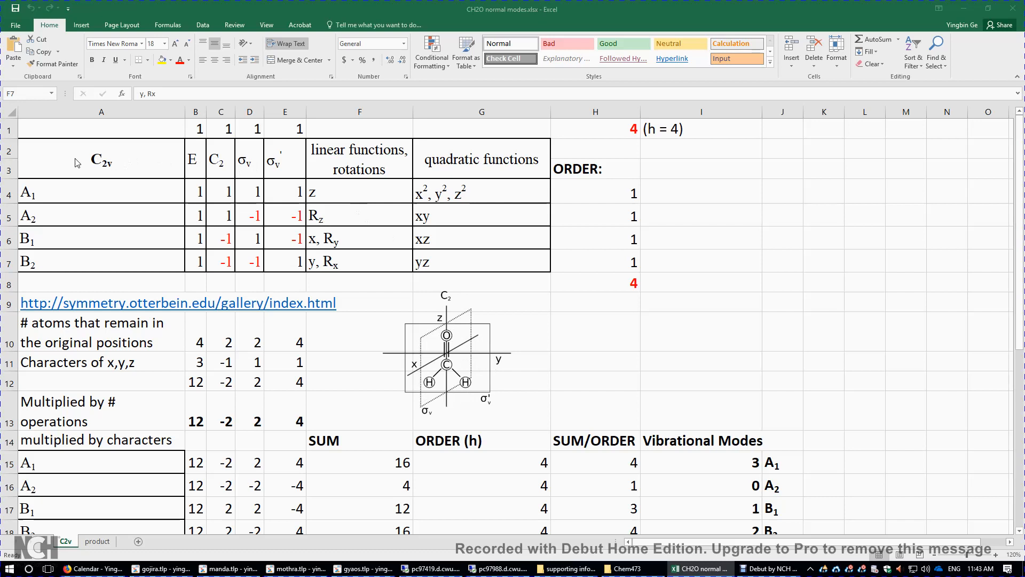
mouse_move(98, 161)
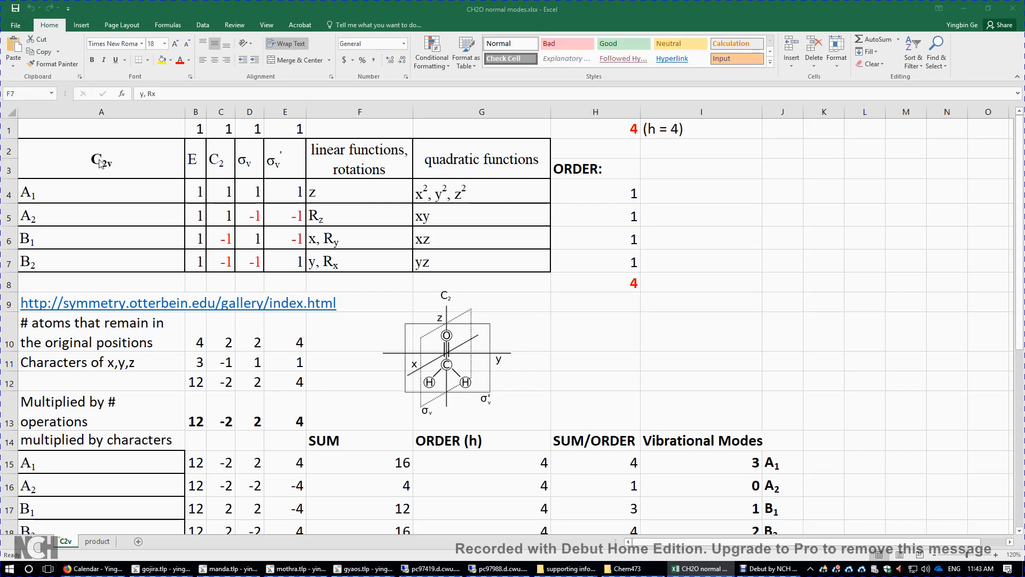
mouse_move(109, 165)
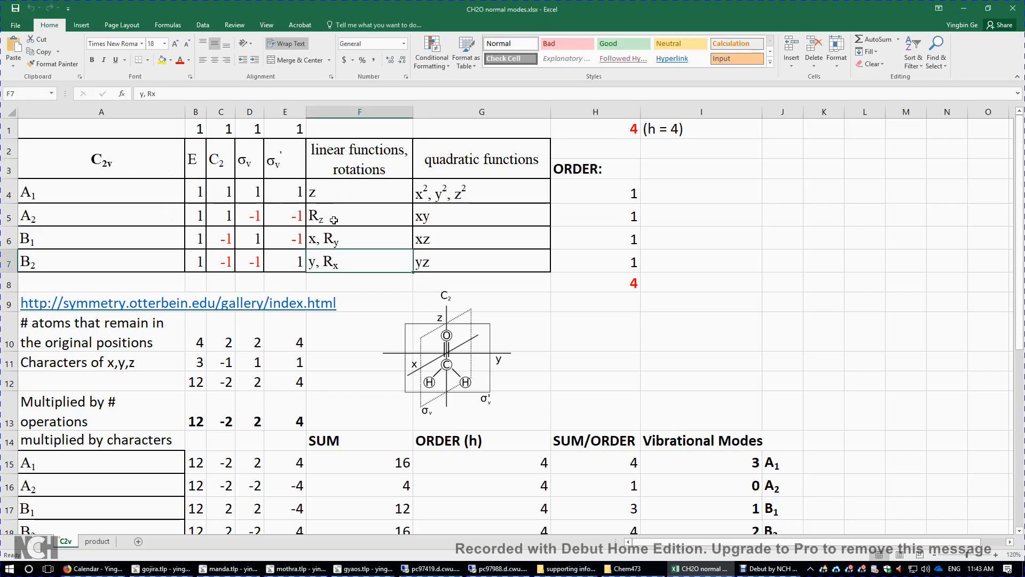
Step: Point out the linear functions and rotations heading and the x, Ry entry of the B1 row
click(359, 158)
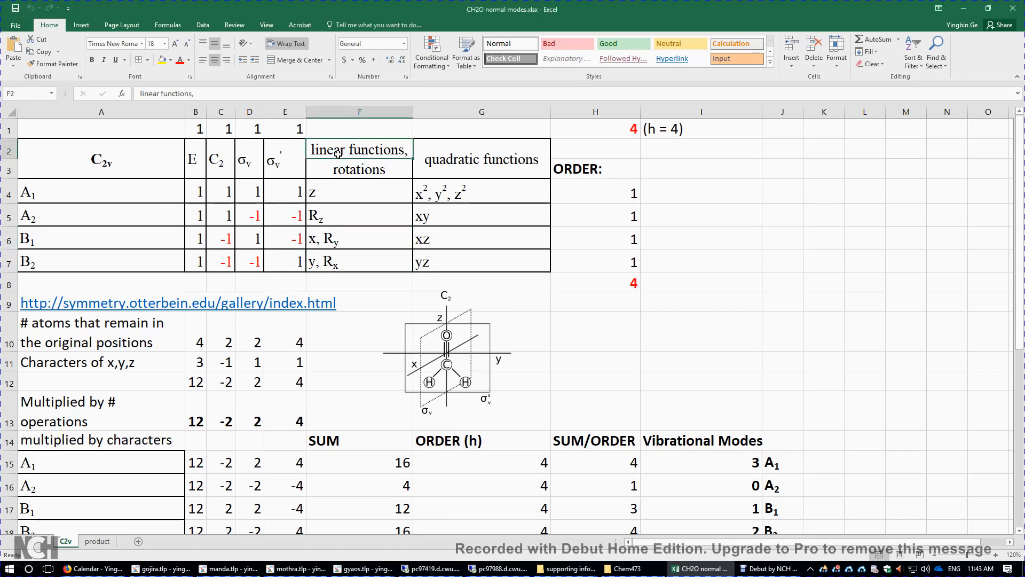
click(342, 168)
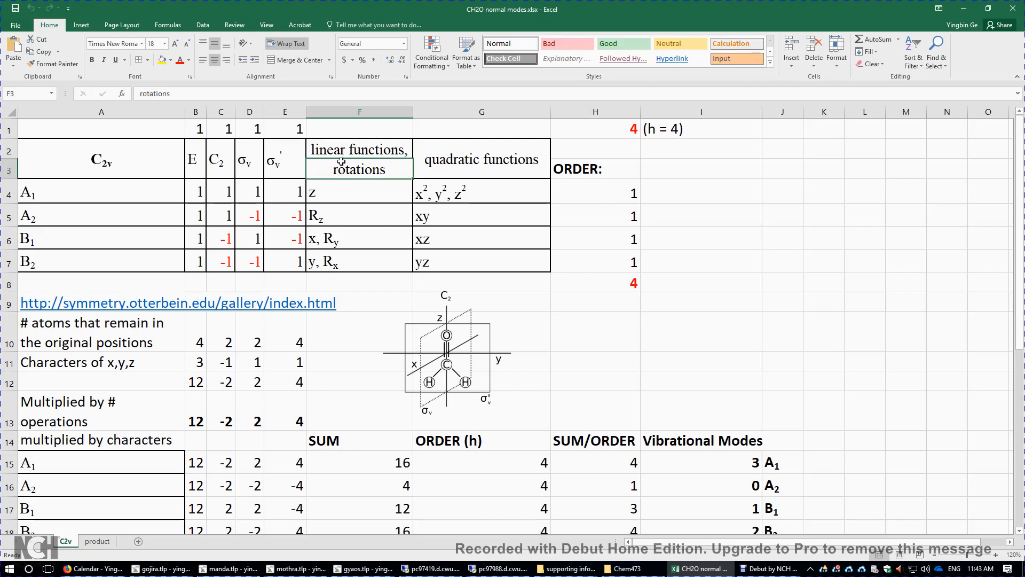
click(358, 148)
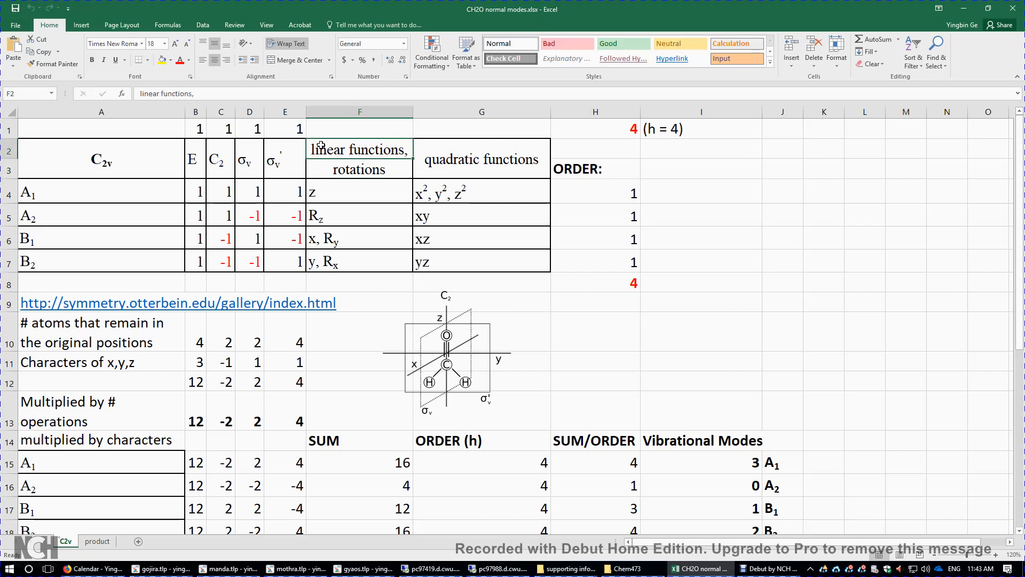
mouse_move(312, 242)
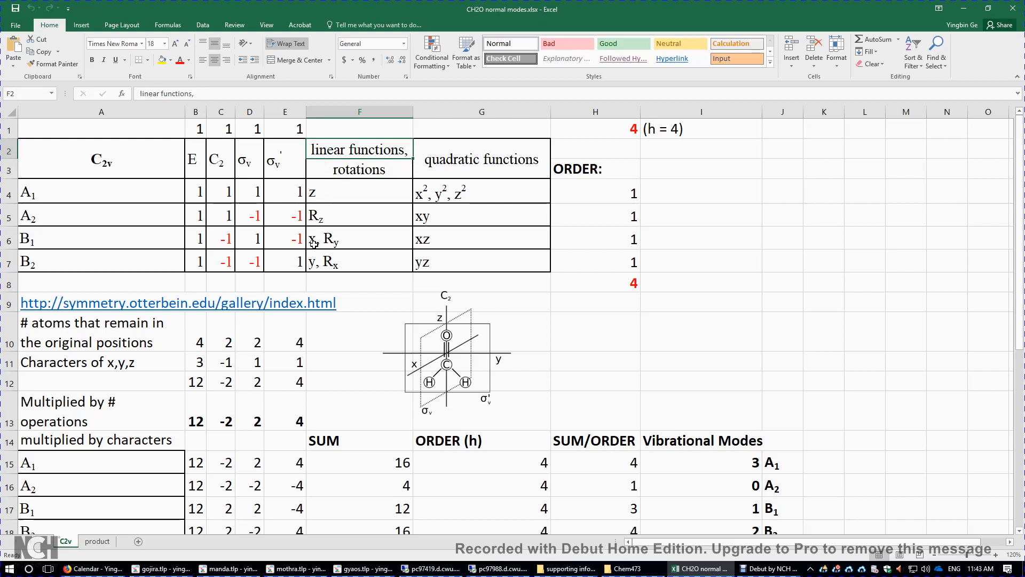
click(359, 238)
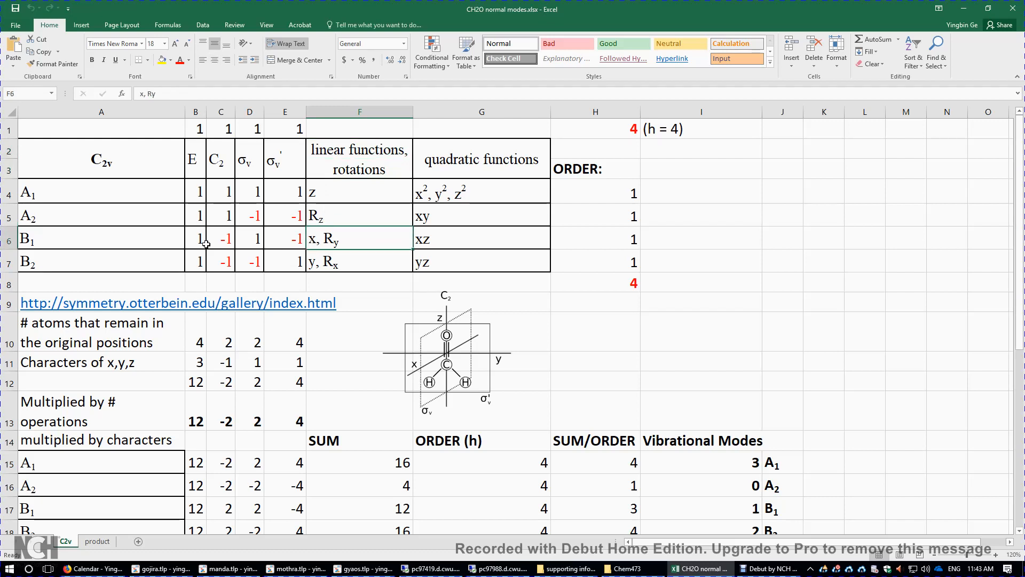
click(90, 244)
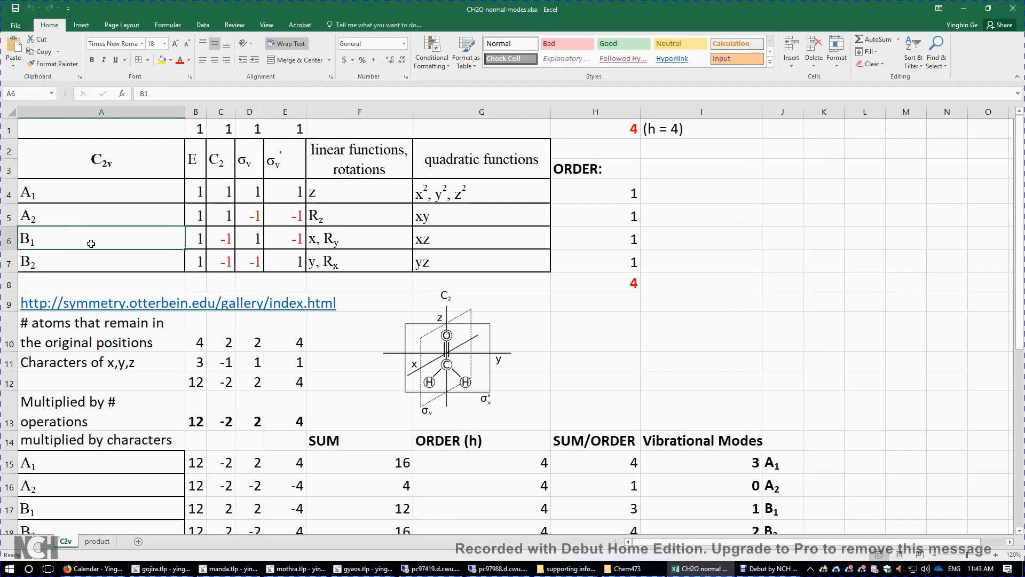
mouse_move(236, 242)
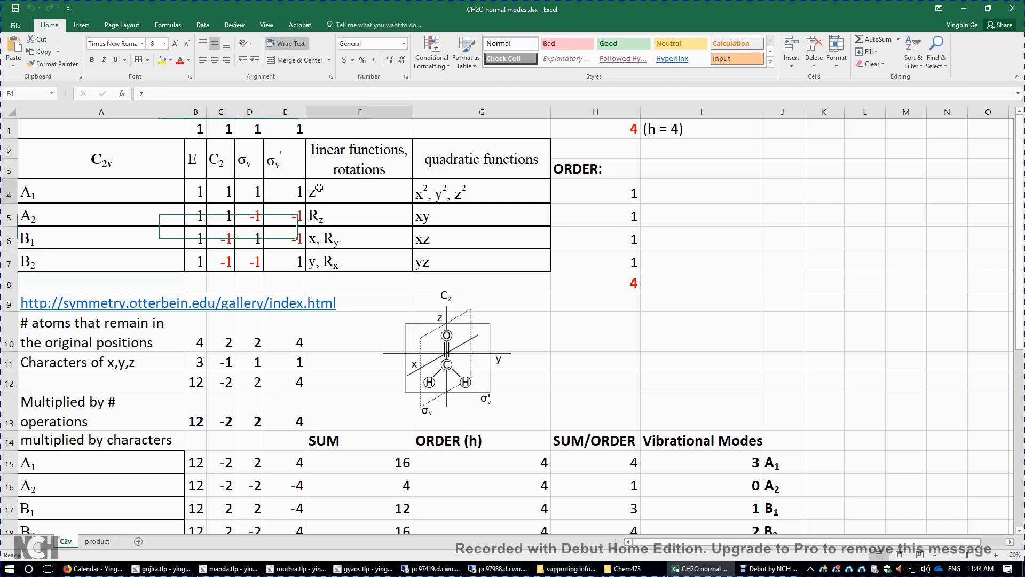
Step: Mark the A1, B1 and B2 rows and the xy quadratic function of A2 in the character table
click(125, 198)
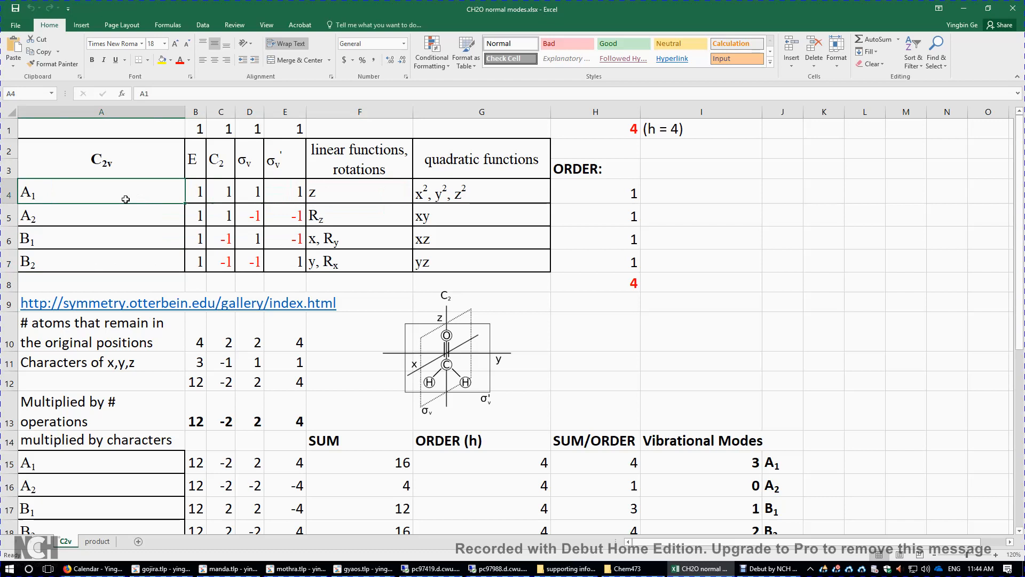
mouse_move(128, 192)
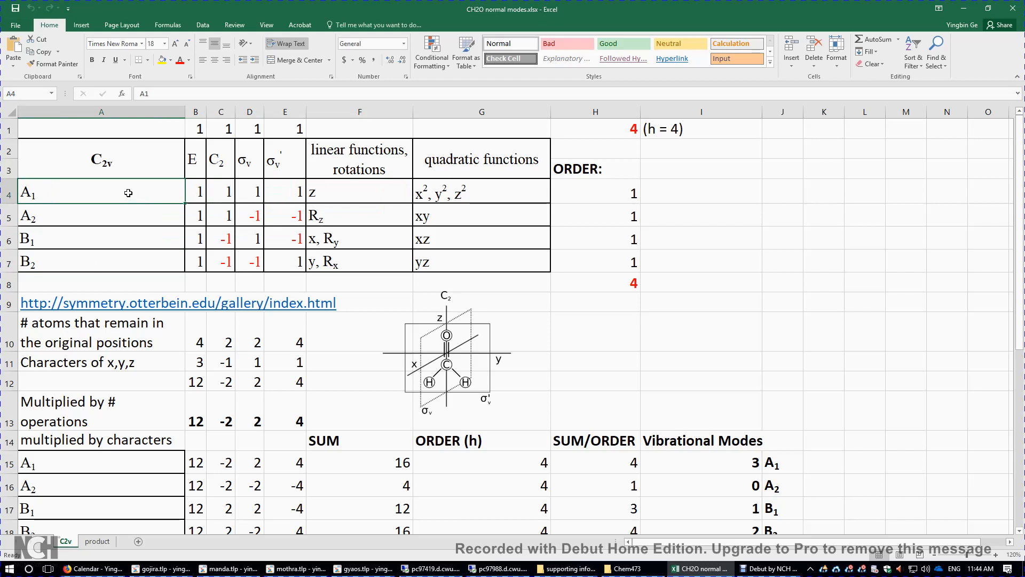
mouse_move(96, 231)
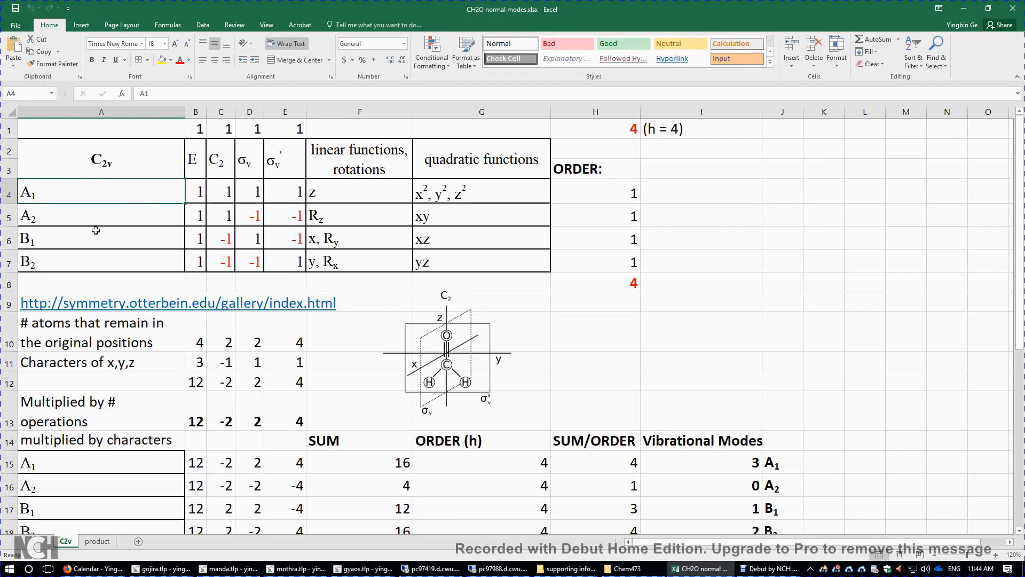
click(78, 261)
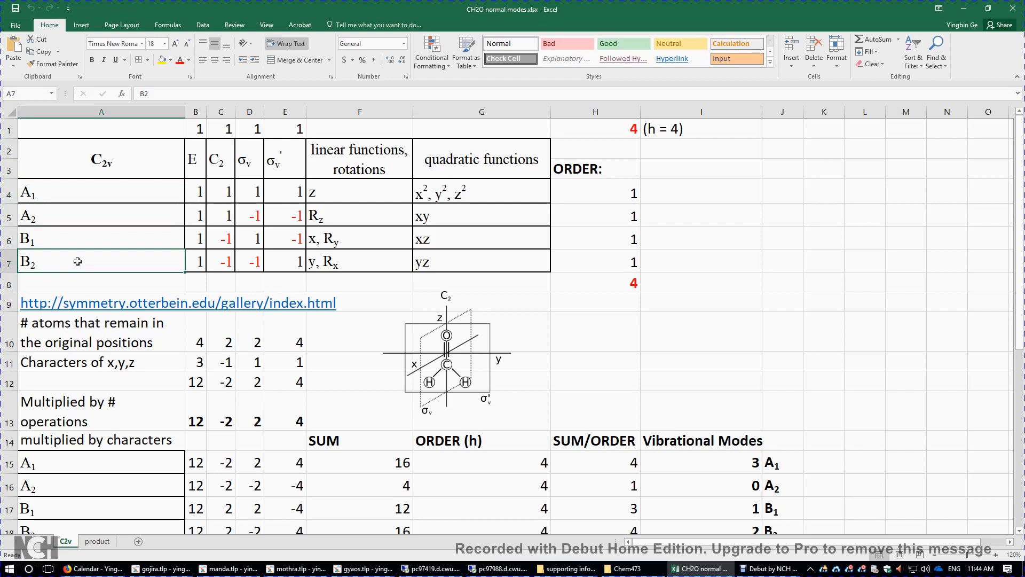
click(104, 216)
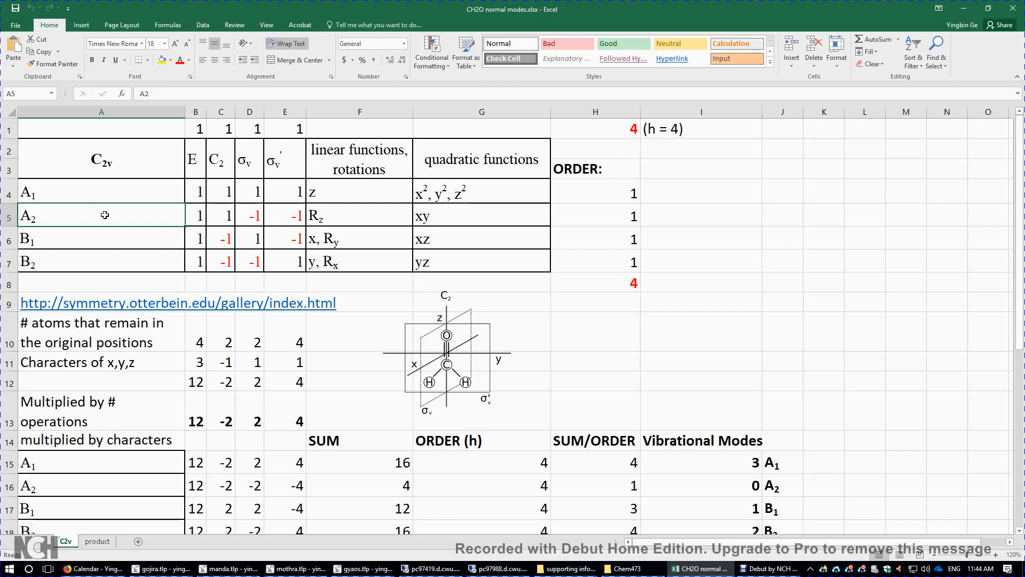
mouse_move(406, 190)
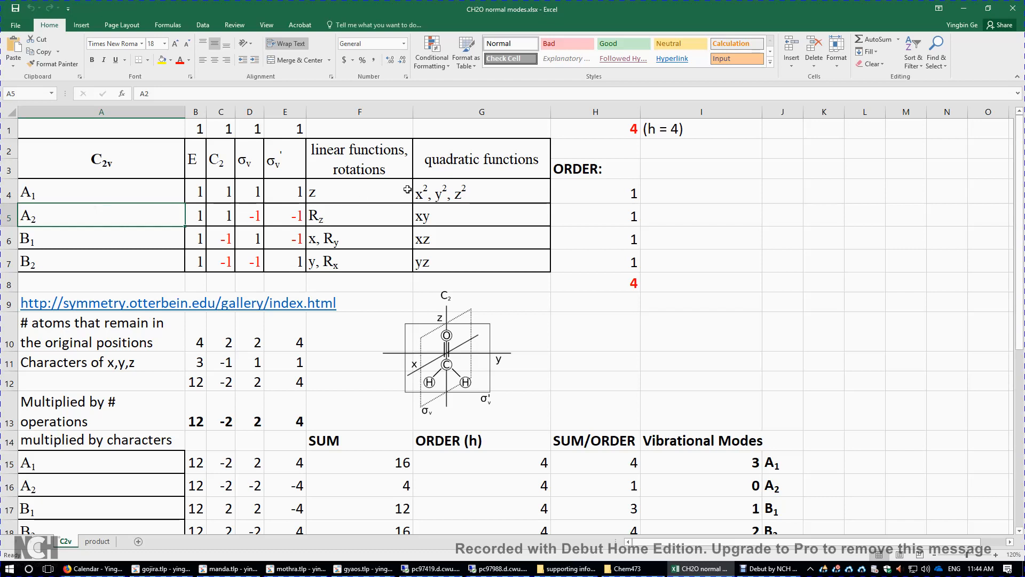
mouse_move(480, 194)
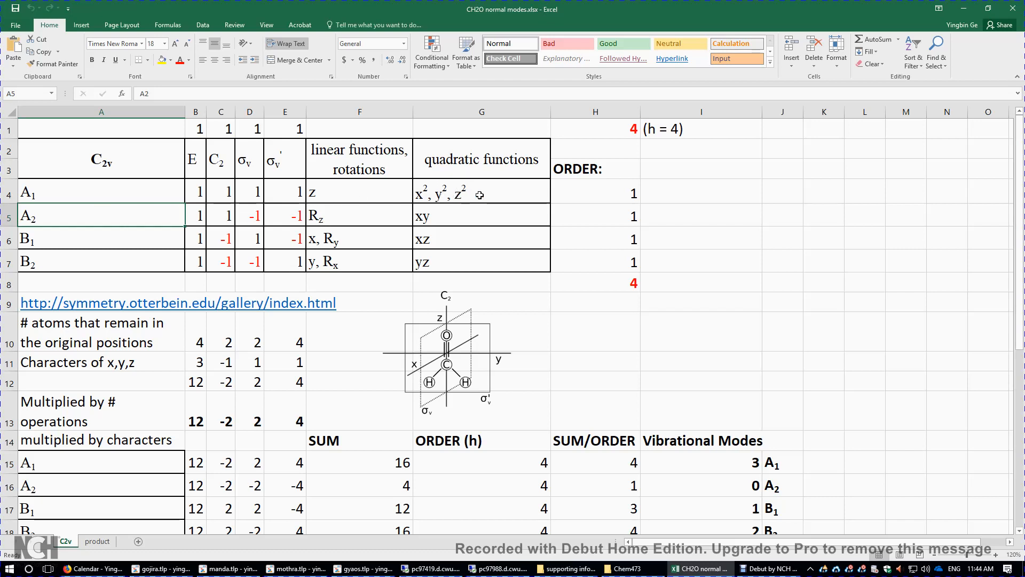
mouse_move(435, 261)
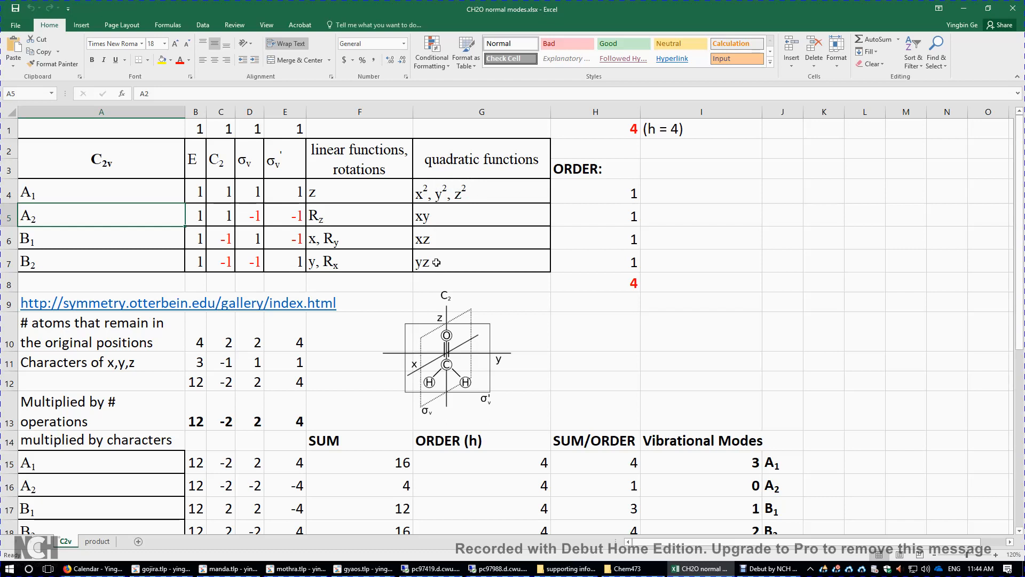
click(482, 261)
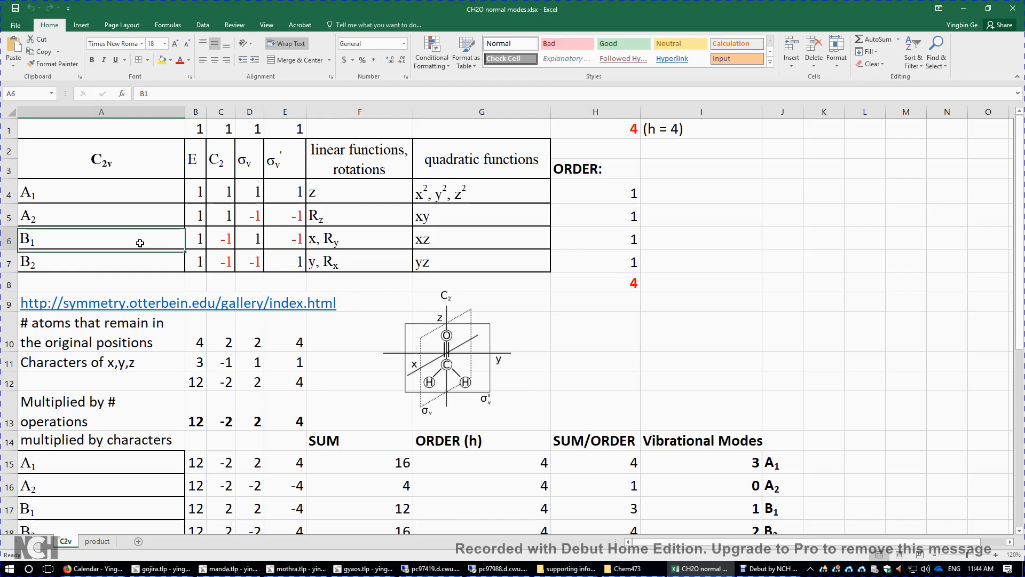
click(482, 215)
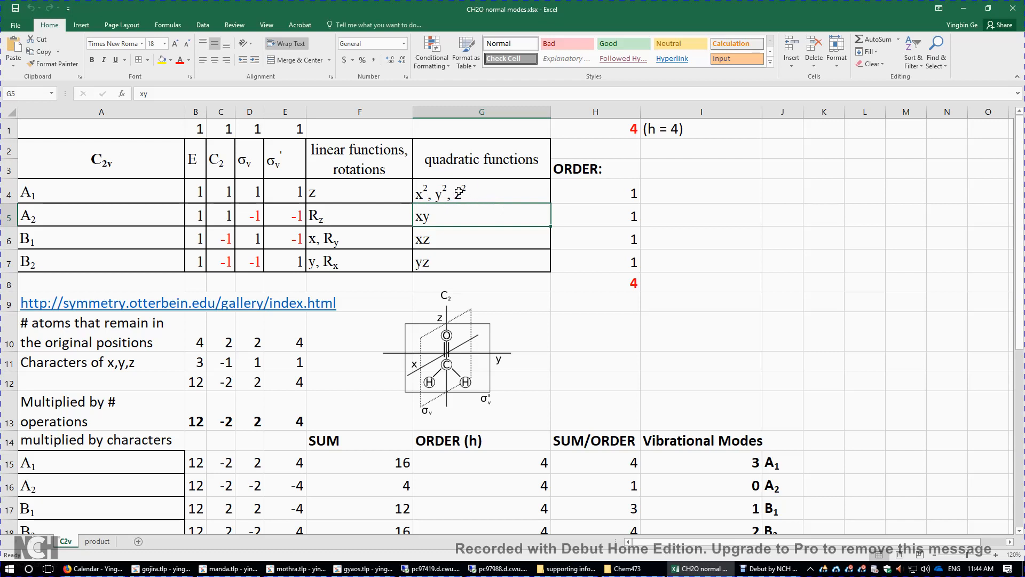
mouse_move(465, 181)
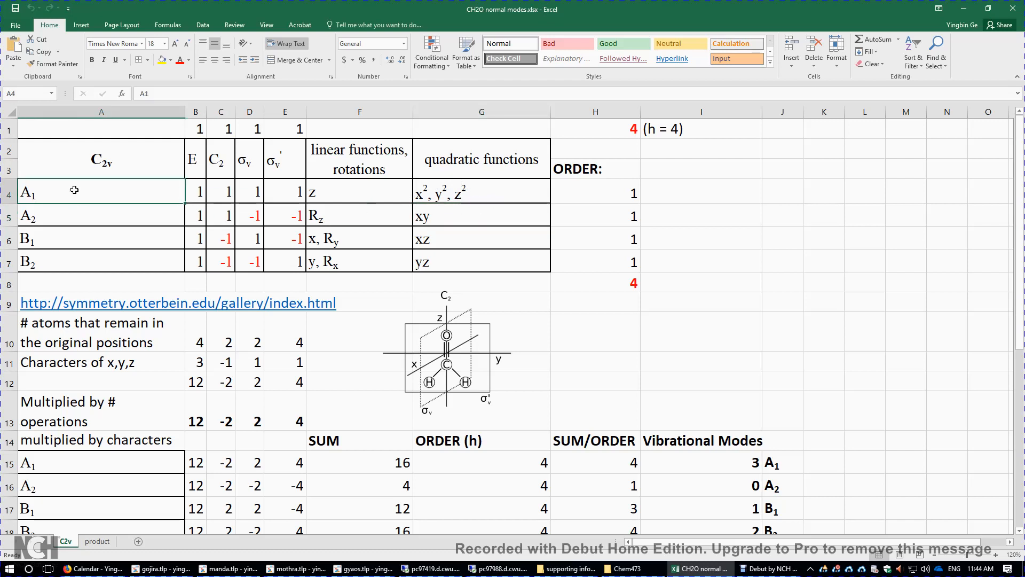
mouse_move(58, 210)
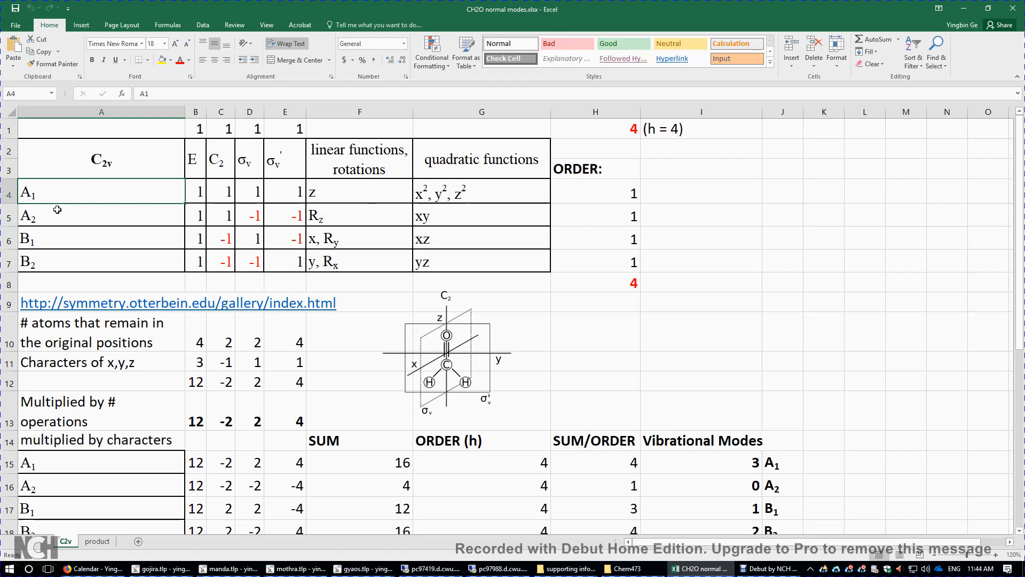
click(62, 261)
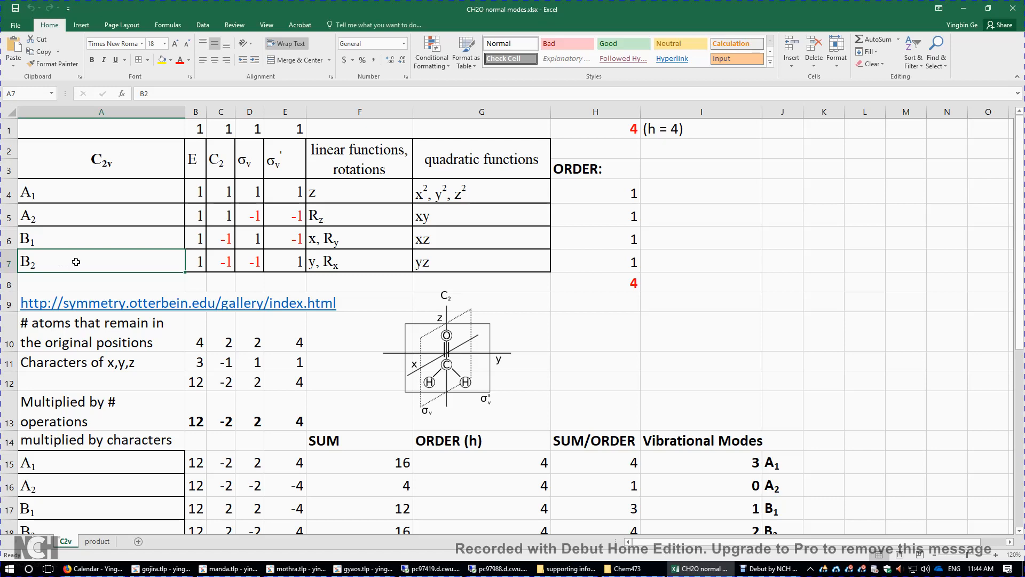
Step: Scroll down to the six labelled CH2O normal mode diagrams below the results table
scroll(down, 3)
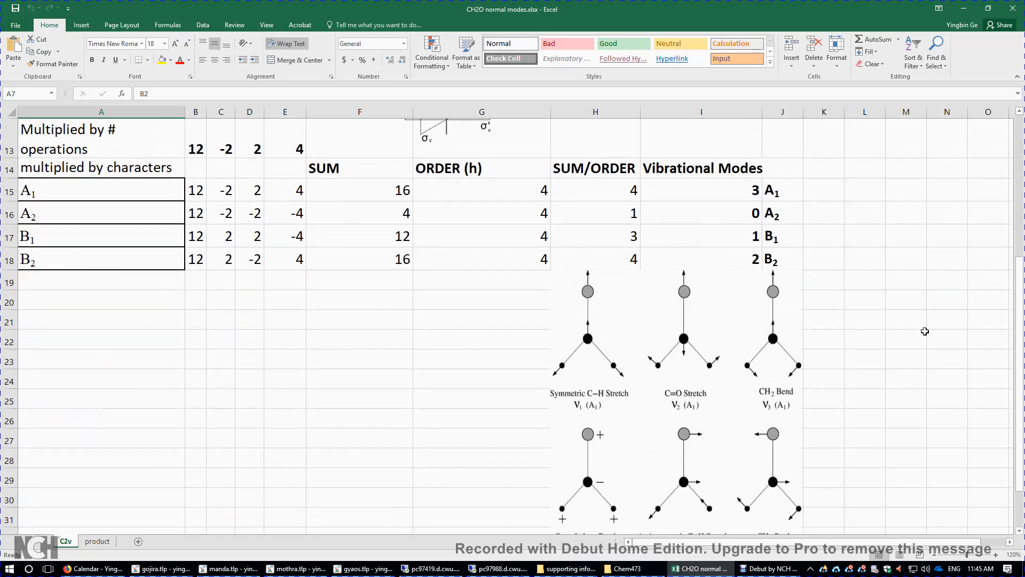
scroll(down, 3)
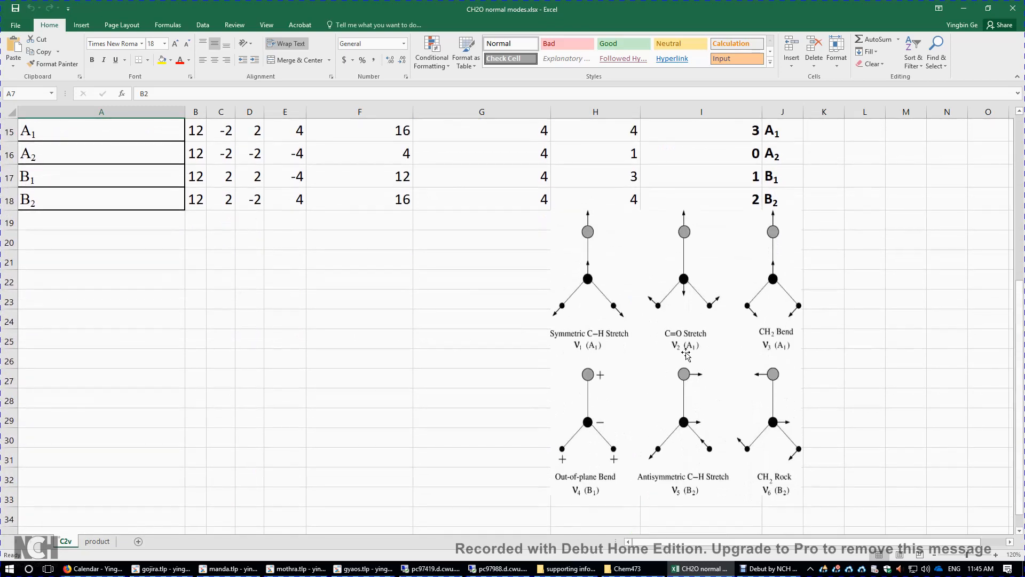
mouse_move(613, 311)
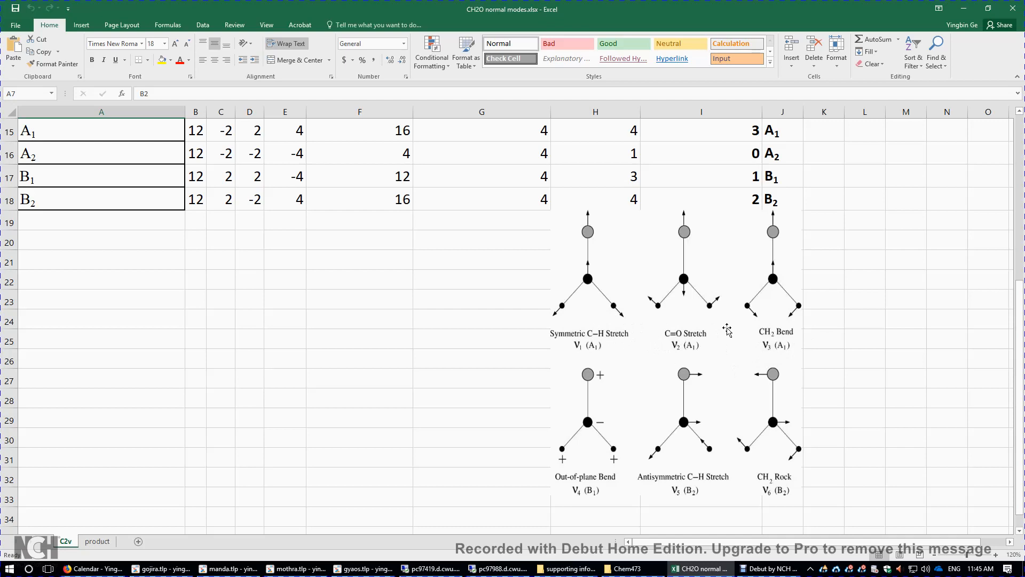
mouse_move(539, 416)
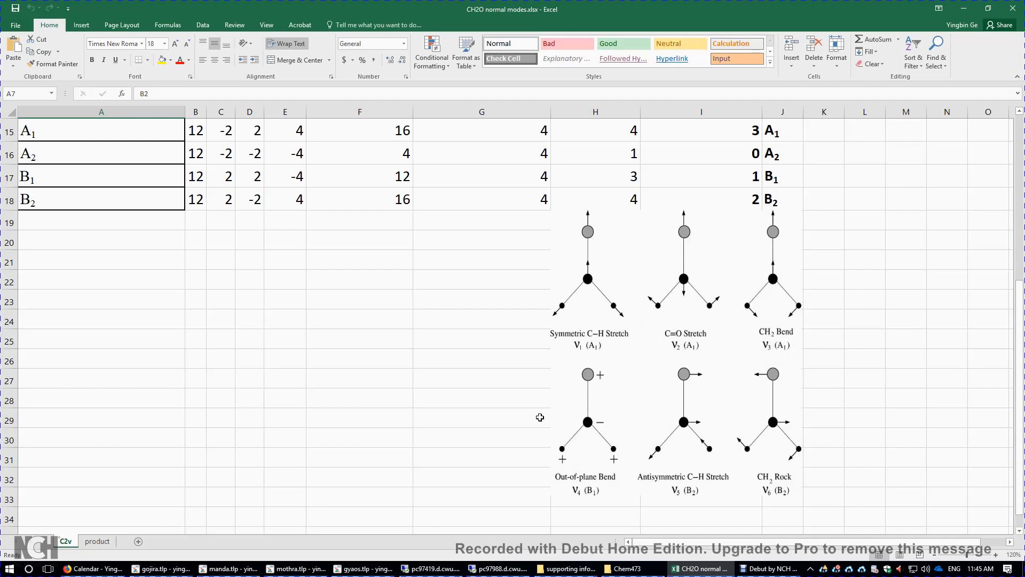
mouse_move(914, 344)
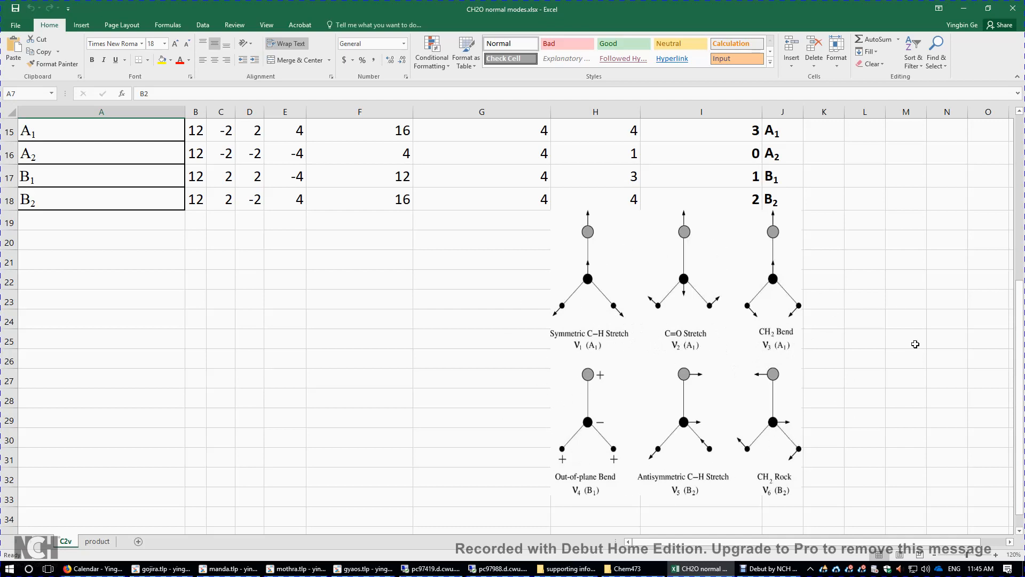
mouse_move(773, 216)
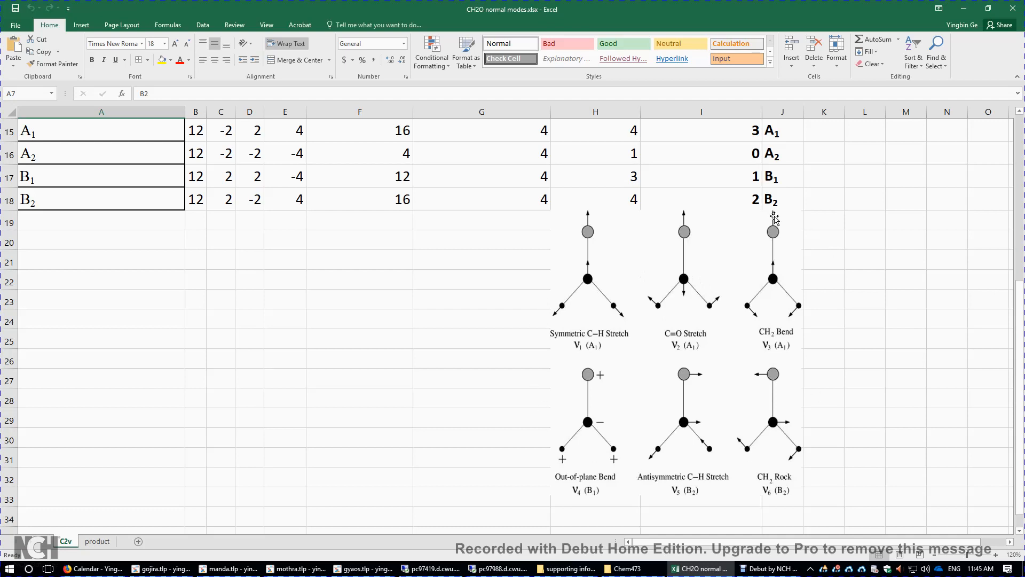
mouse_move(647, 337)
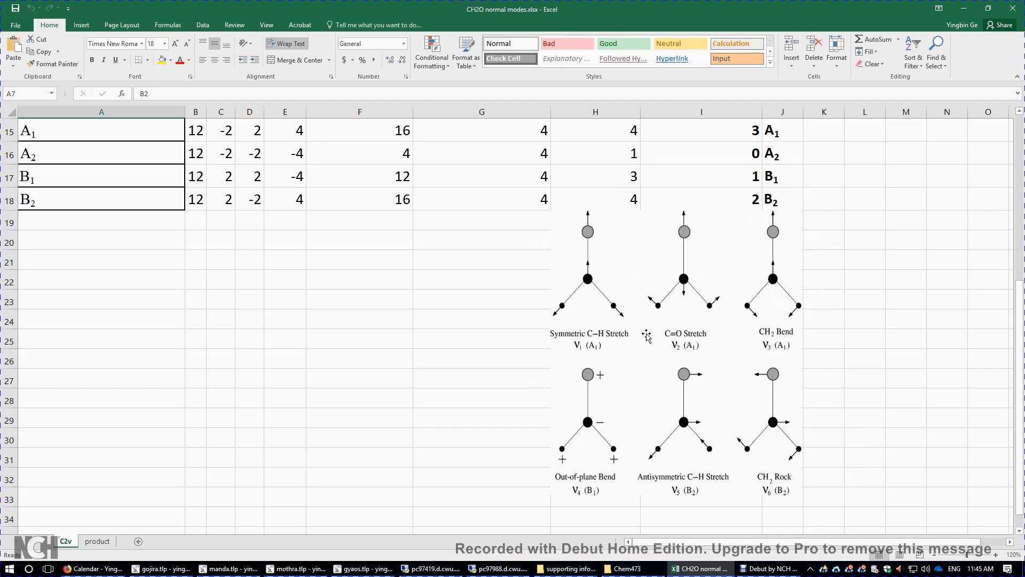